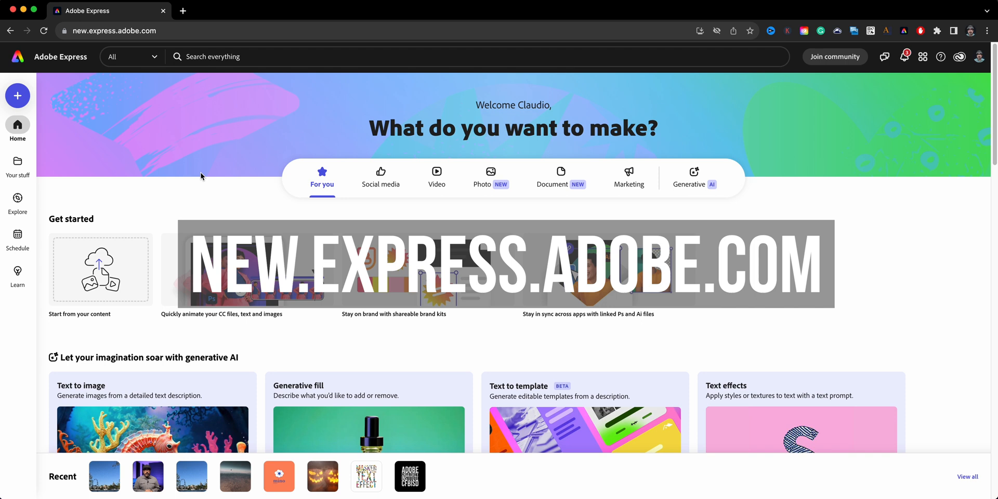
Step: Switch the home page to the Generative AI category and browse down to the Generative fill examples
scroll(down, 3)
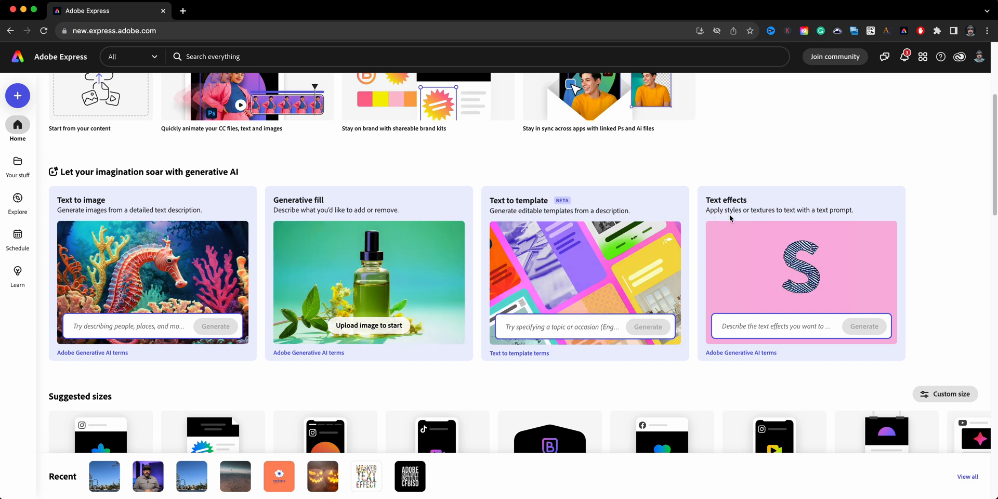
mouse_move(348, 197)
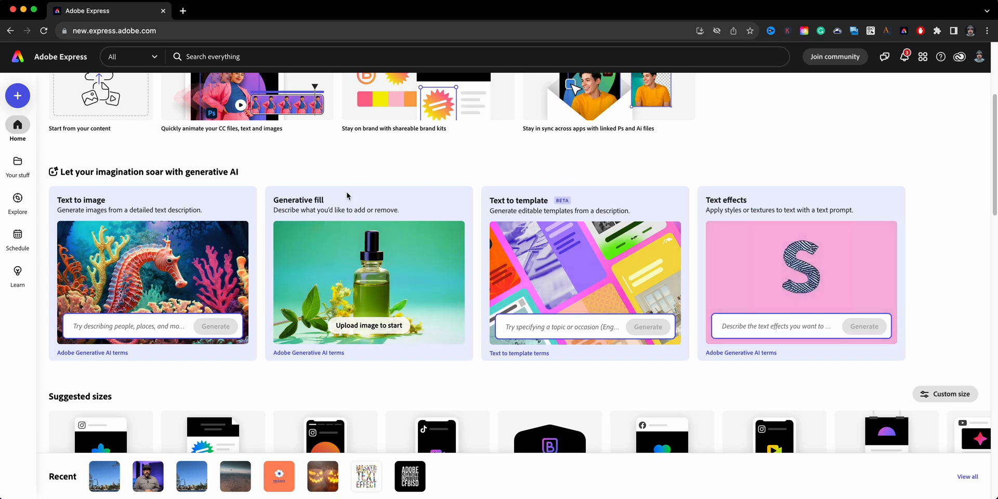
scroll(down, 3)
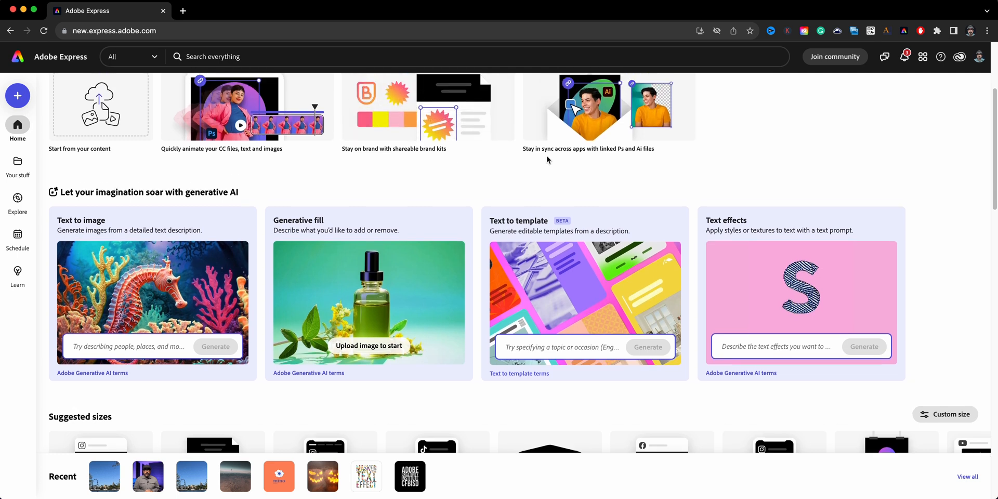
scroll(up, 3)
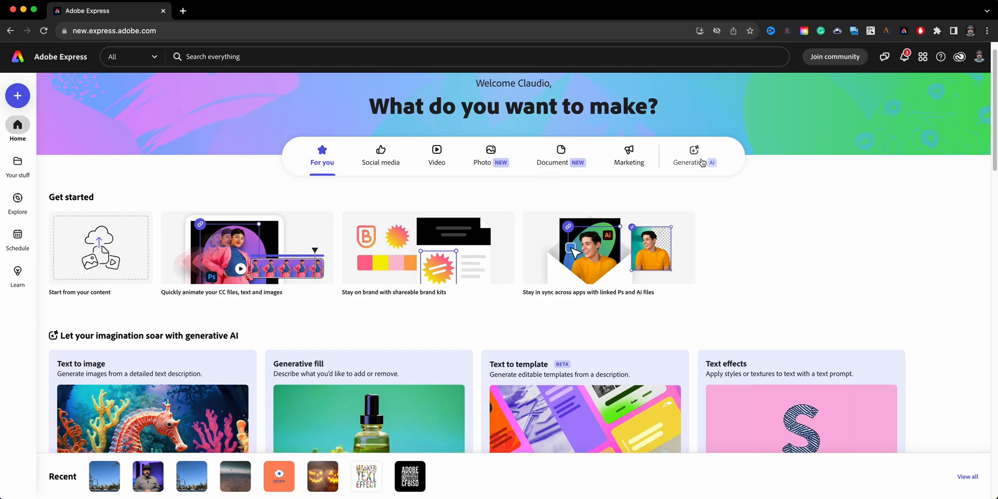
click(694, 155)
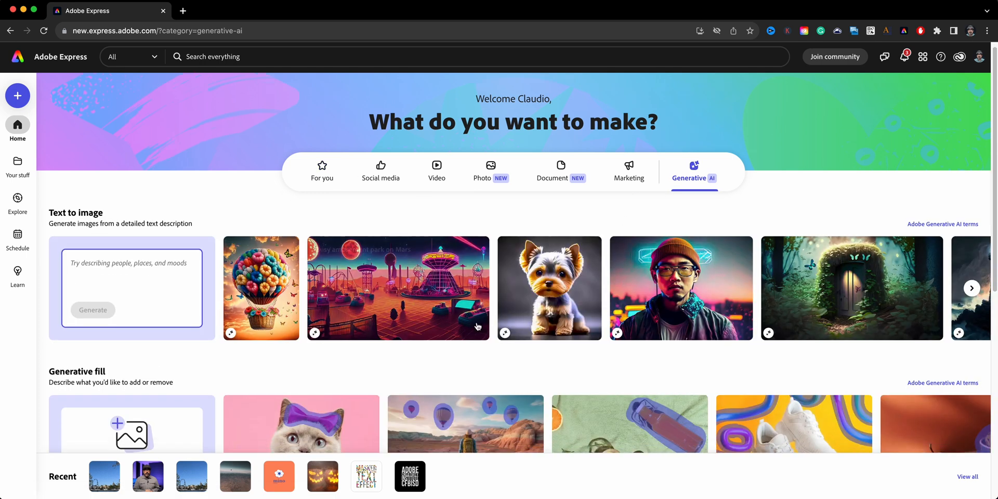
scroll(down, 3)
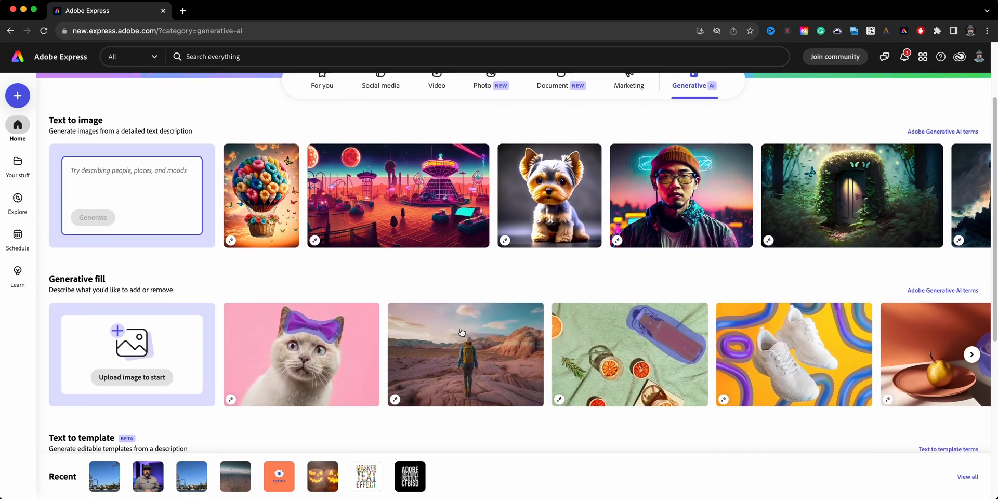
scroll(down, 3)
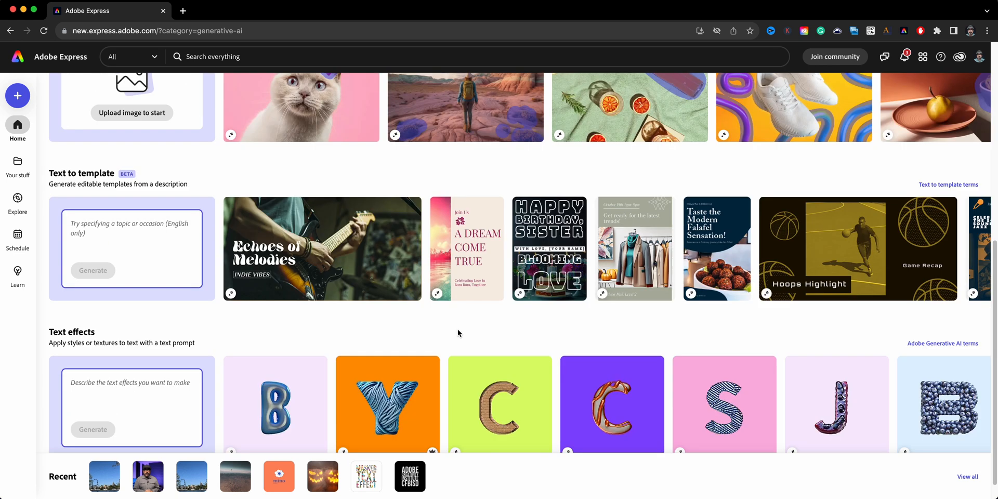
scroll(up, 3)
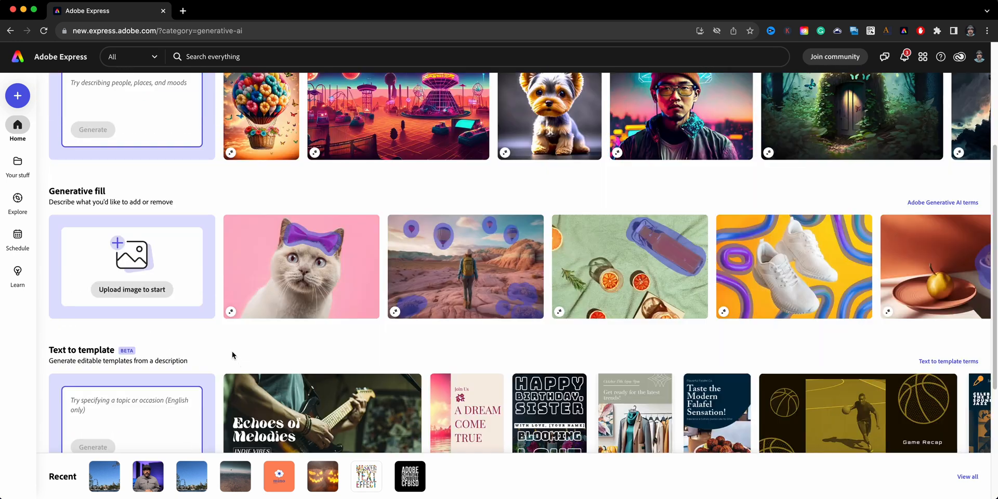
mouse_move(132, 290)
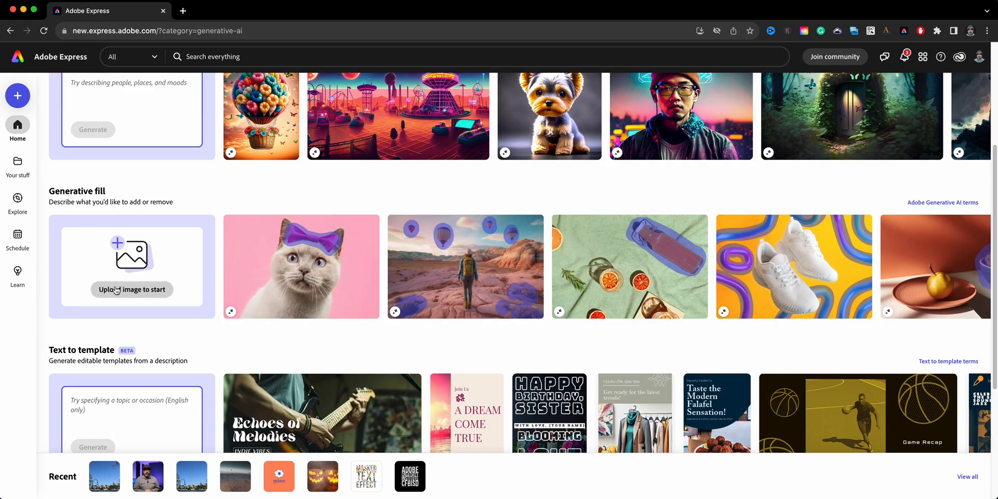
Step: Upload the lake photo into the Generative fill editor and zoom toward the sky
click(131, 290)
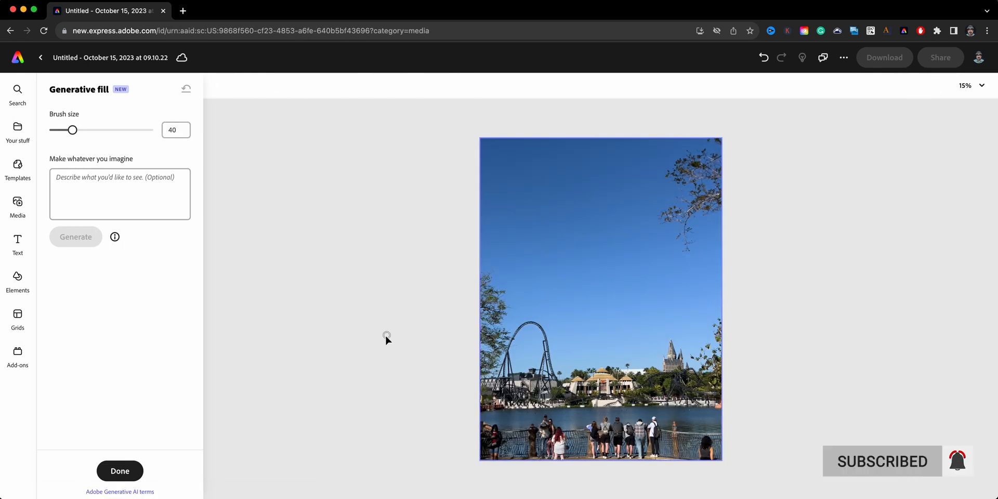
mouse_move(384, 345)
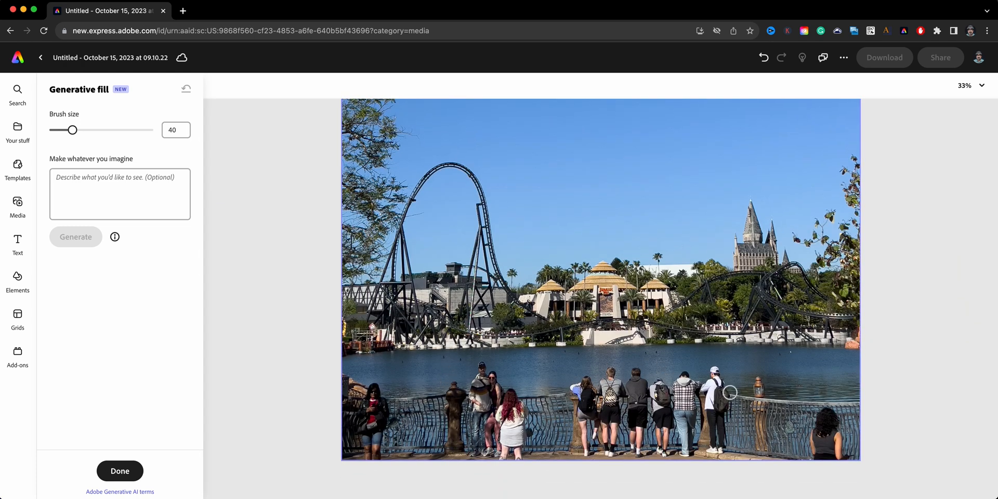
mouse_move(719, 398)
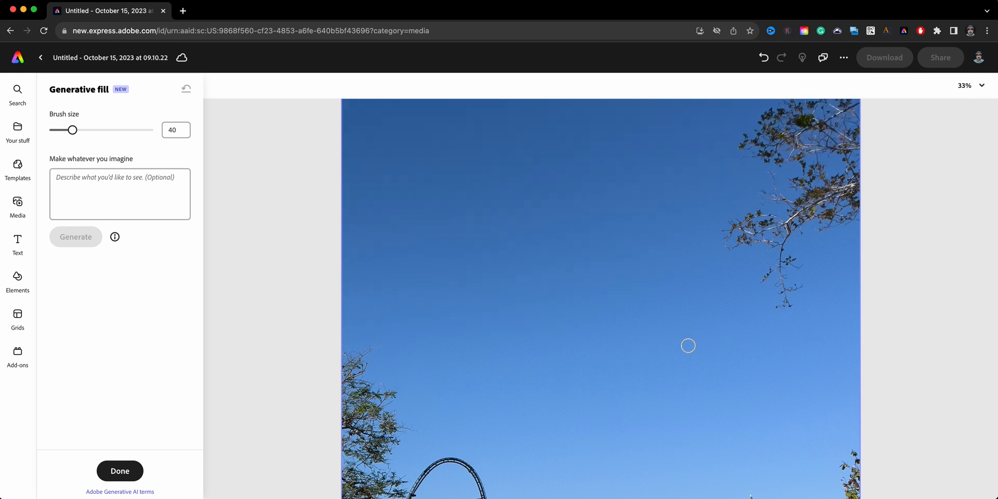
mouse_move(765, 291)
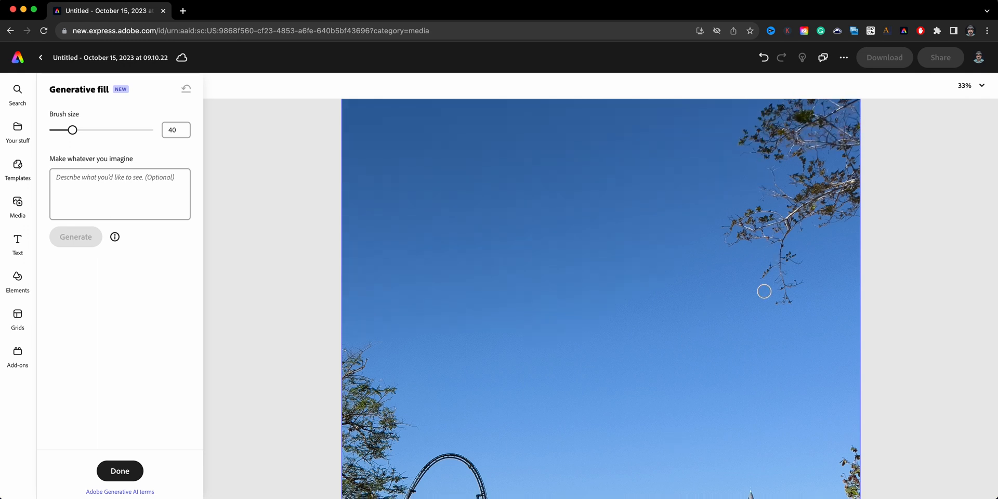
scroll(down, 3)
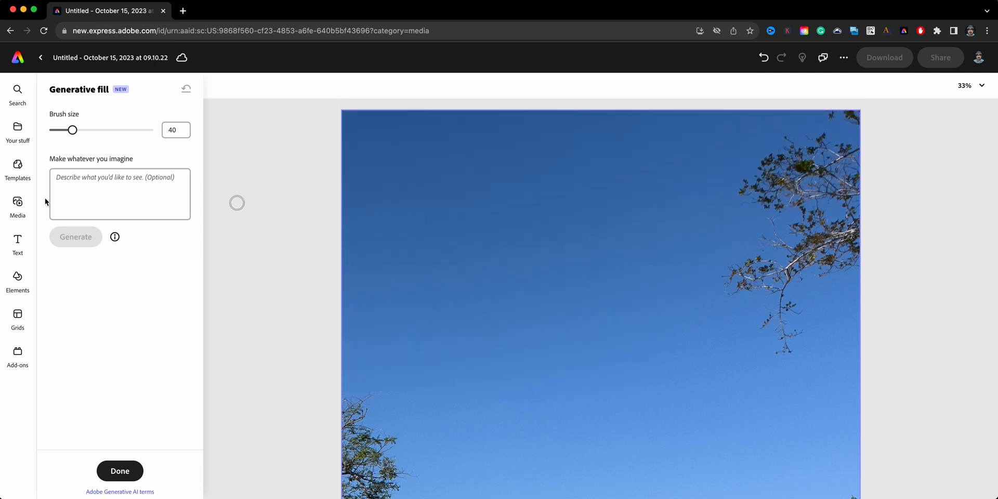
Step: Enter 'remove branches' as the Generative fill prompt
click(120, 194)
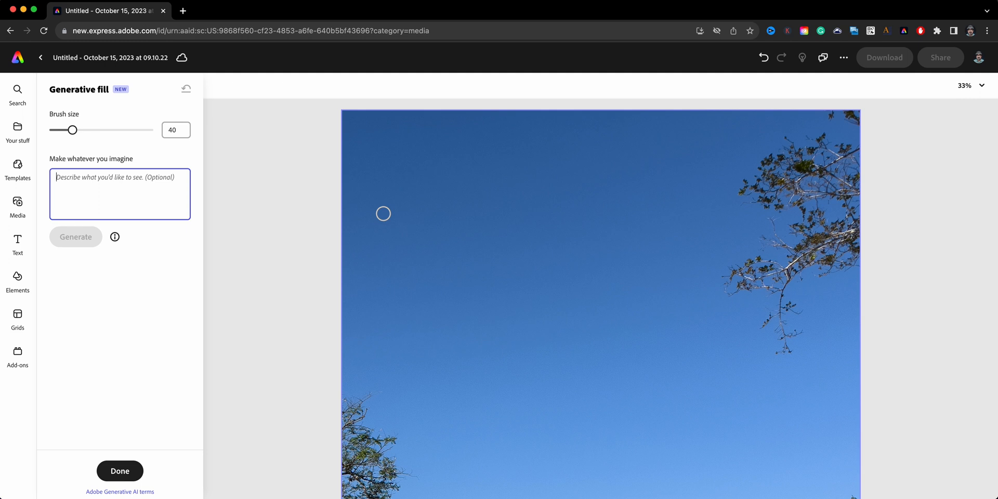
text(remove)
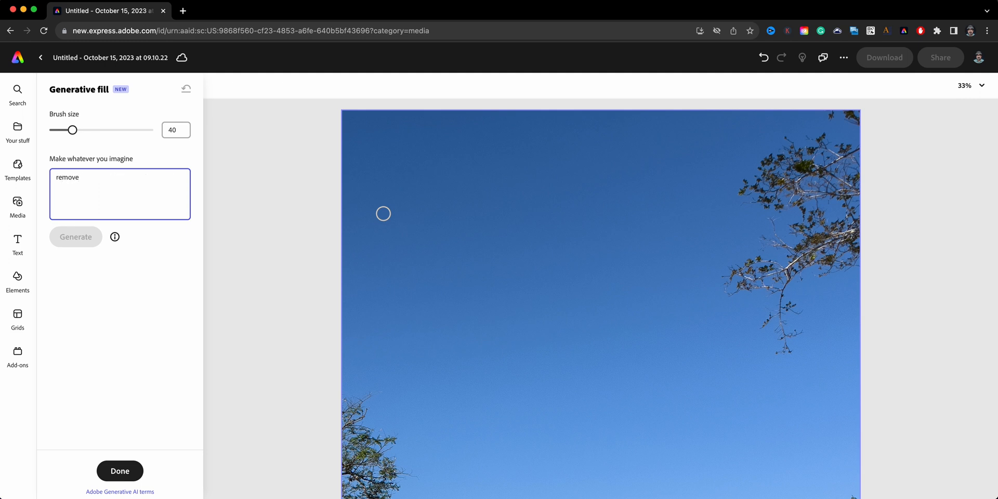
text(branch)
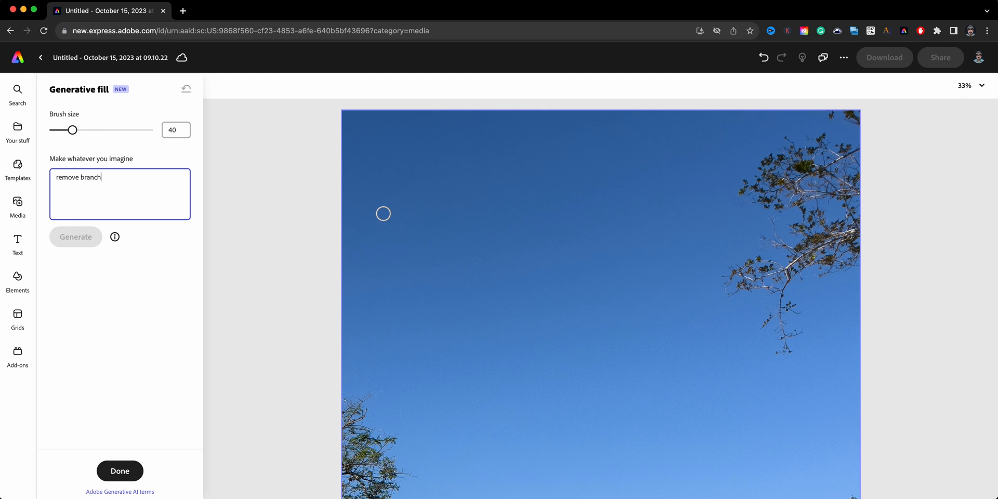
text(es)
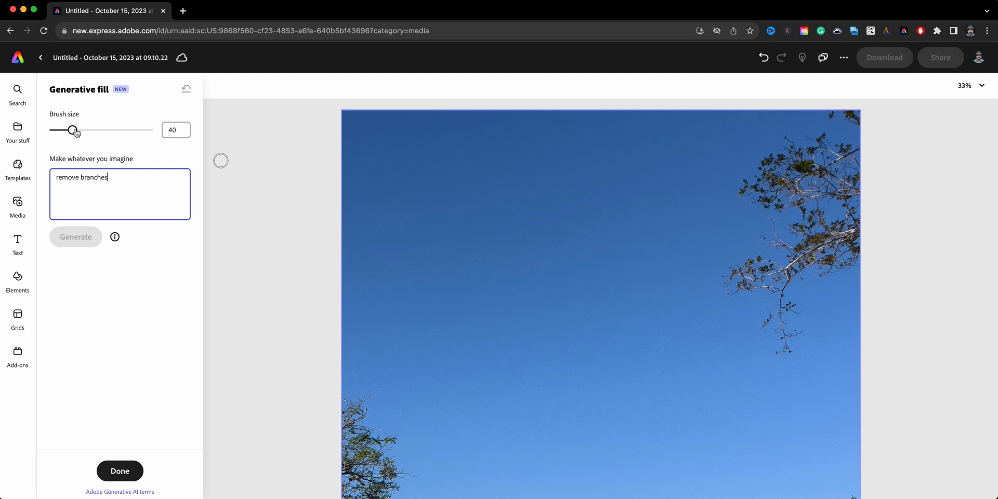
Step: With brush size 66, mask the tree branches in the upper-right sky
drag(72, 130, 87, 130)
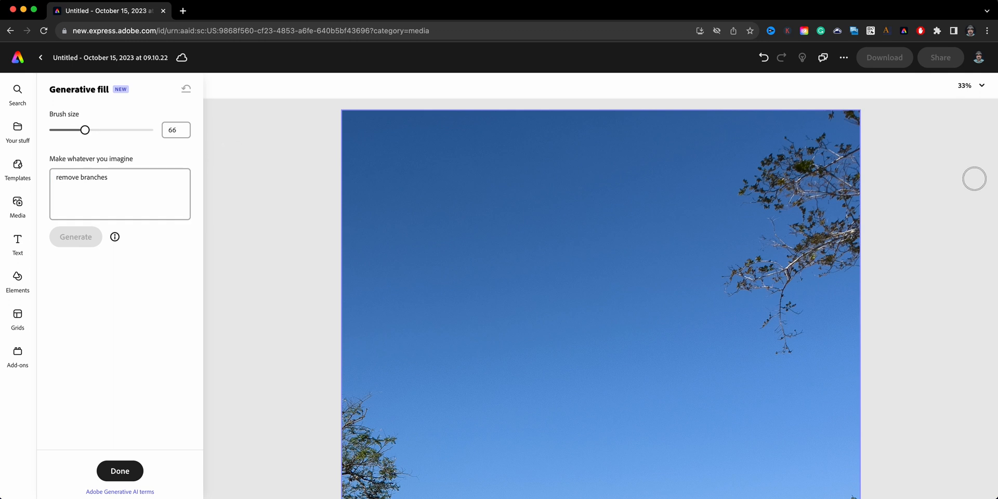
mouse_move(829, 117)
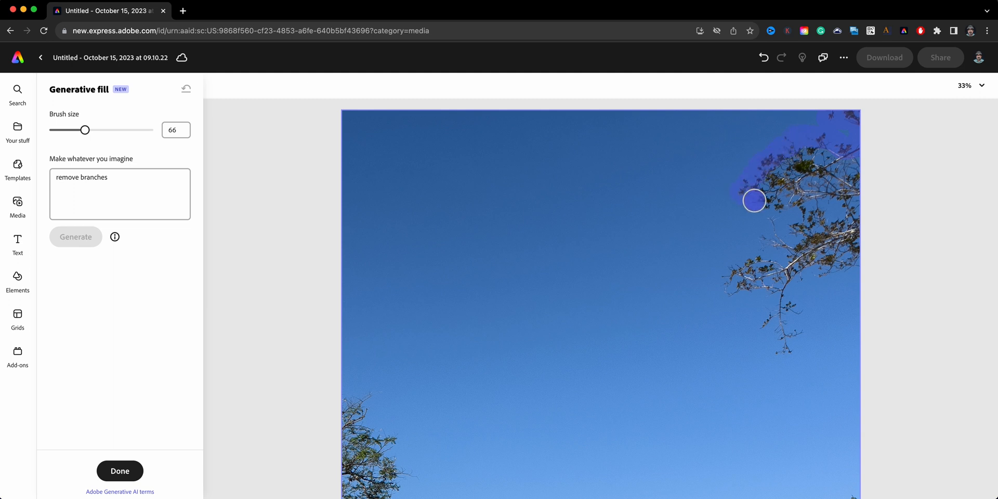
drag(754, 200, 767, 293)
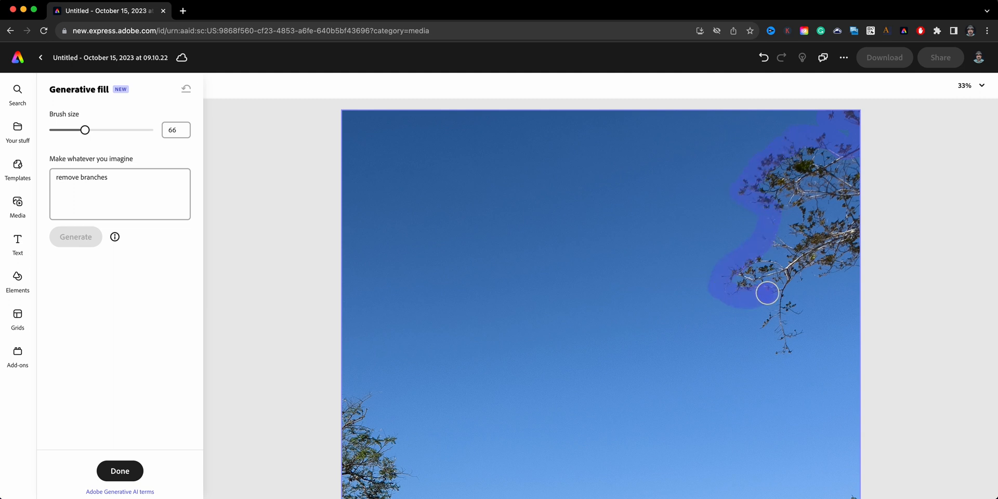
drag(767, 293, 799, 310)
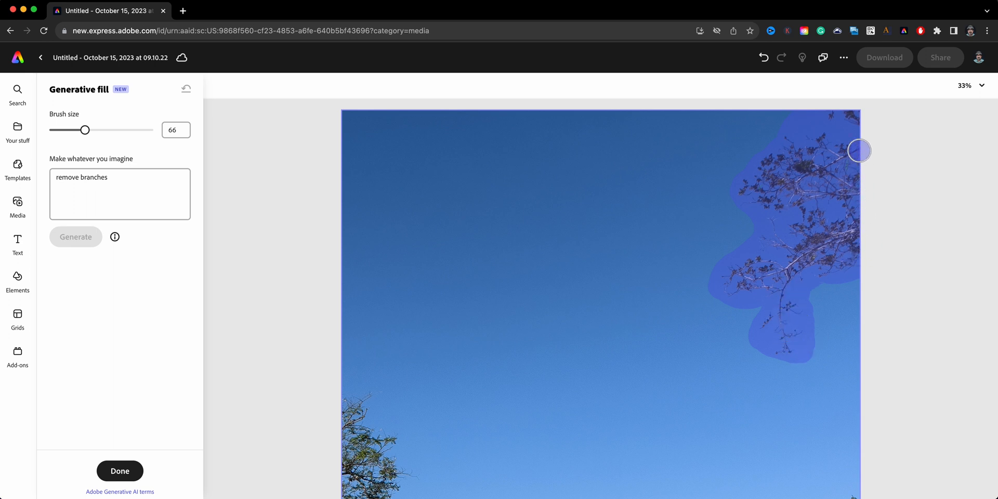
mouse_move(467, 204)
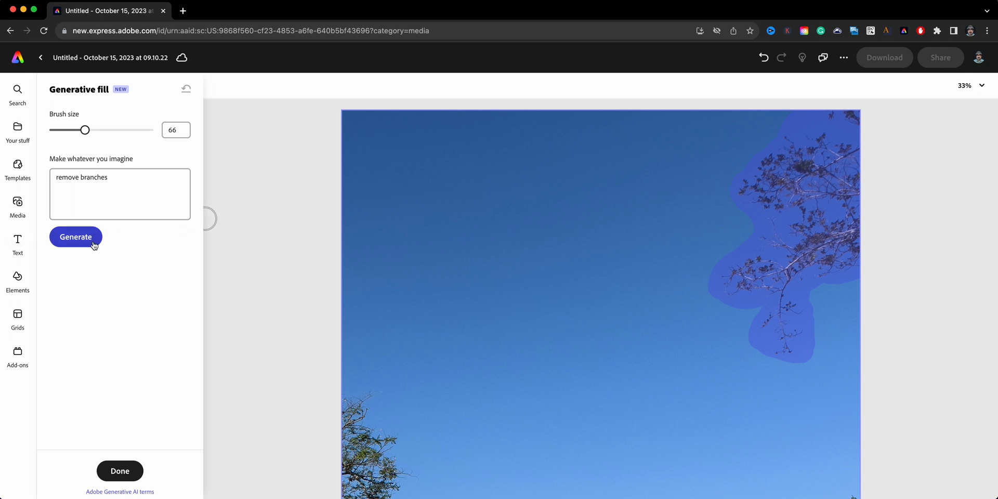
Step: Generate fill results for the masked branches and apply the first variation
click(75, 237)
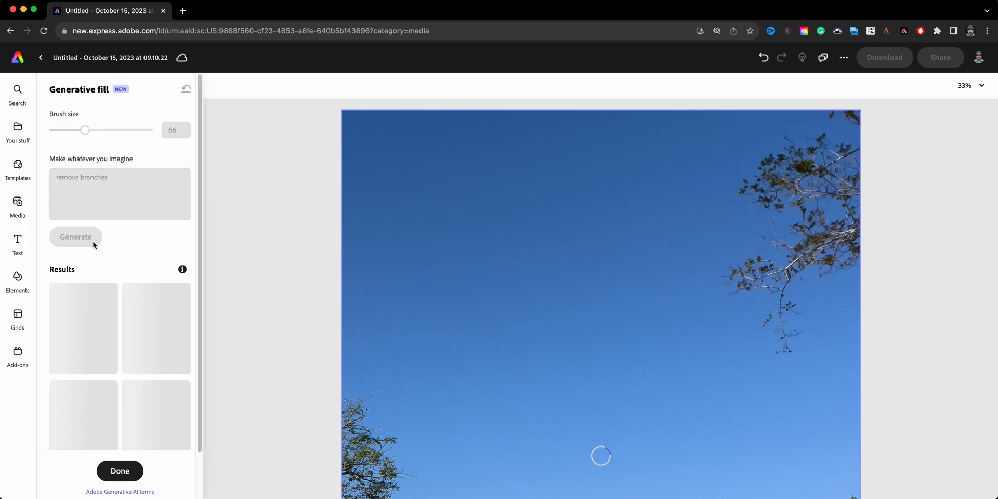
mouse_move(285, 299)
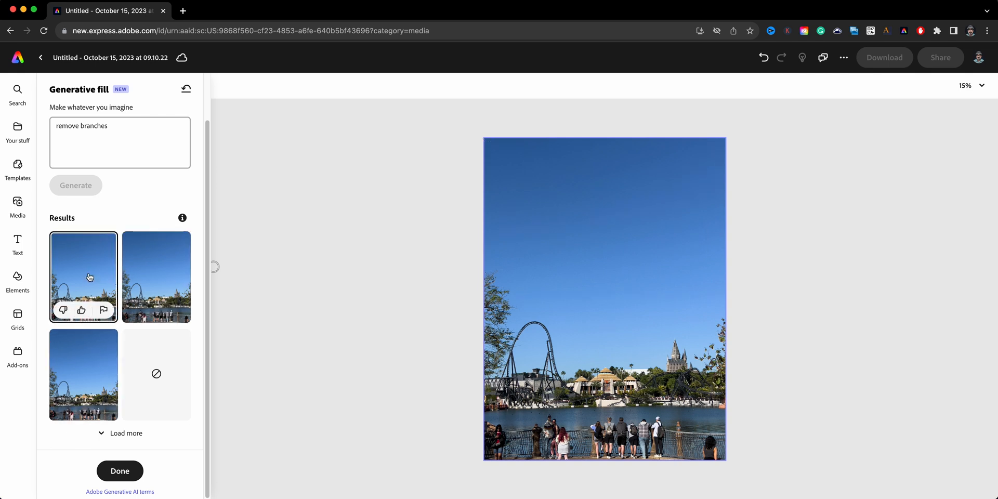
mouse_move(178, 331)
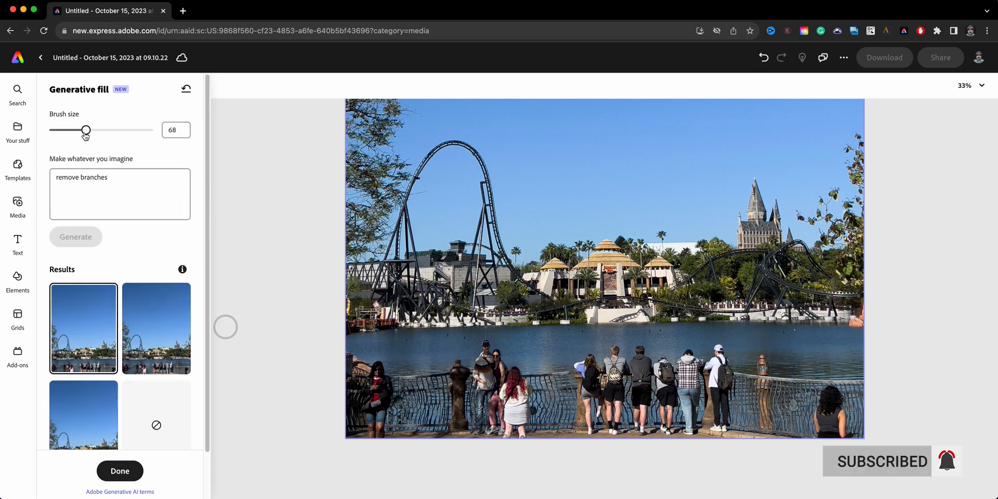
Step: Mask every tourist standing along the lakeside railing, from the left end to the centre group
drag(85, 130, 88, 130)
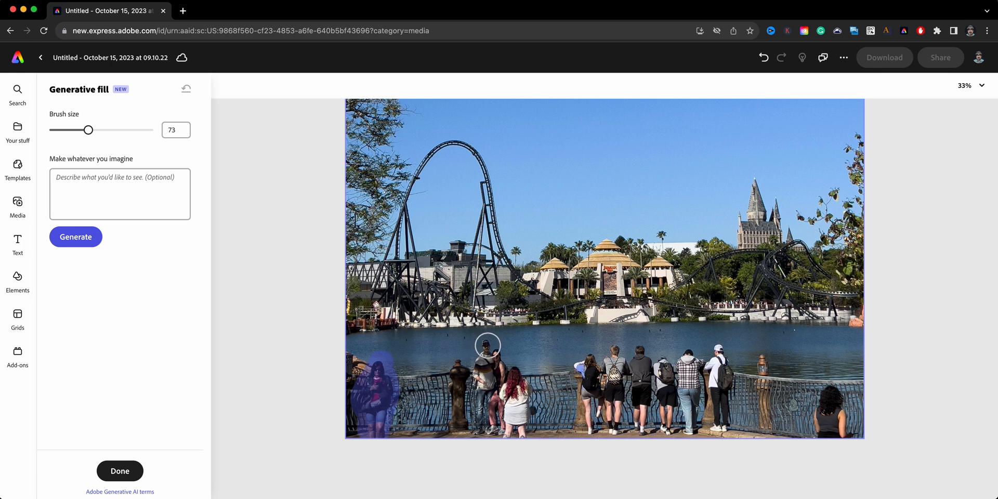
drag(486, 345, 484, 423)
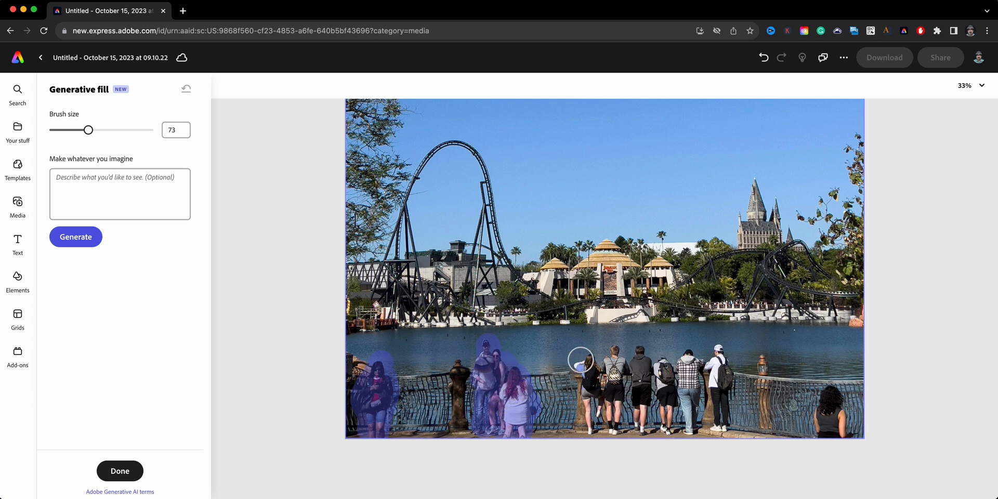
drag(581, 360, 593, 430)
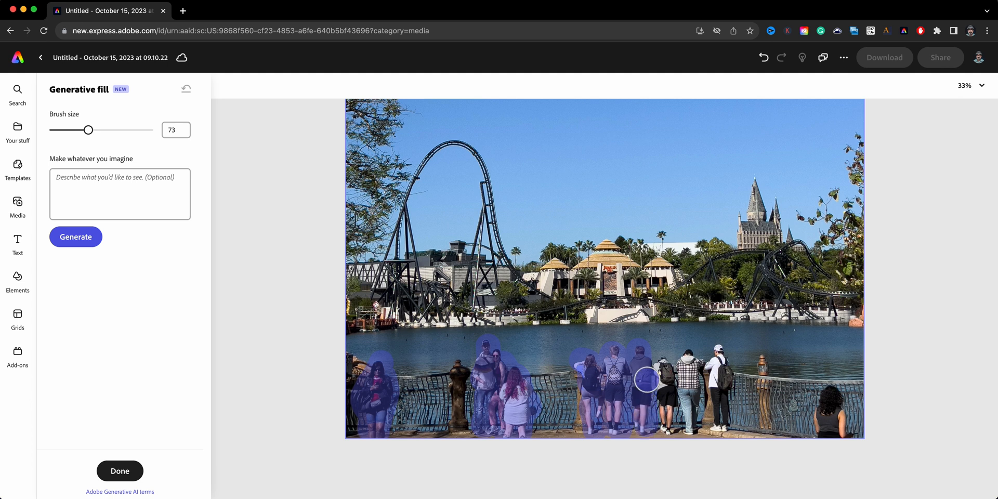
drag(646, 381, 668, 428)
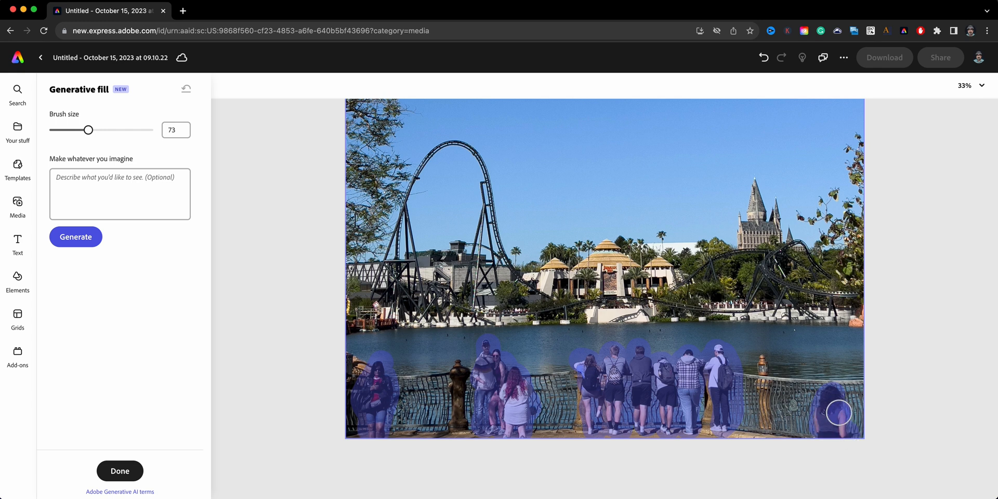
mouse_move(831, 409)
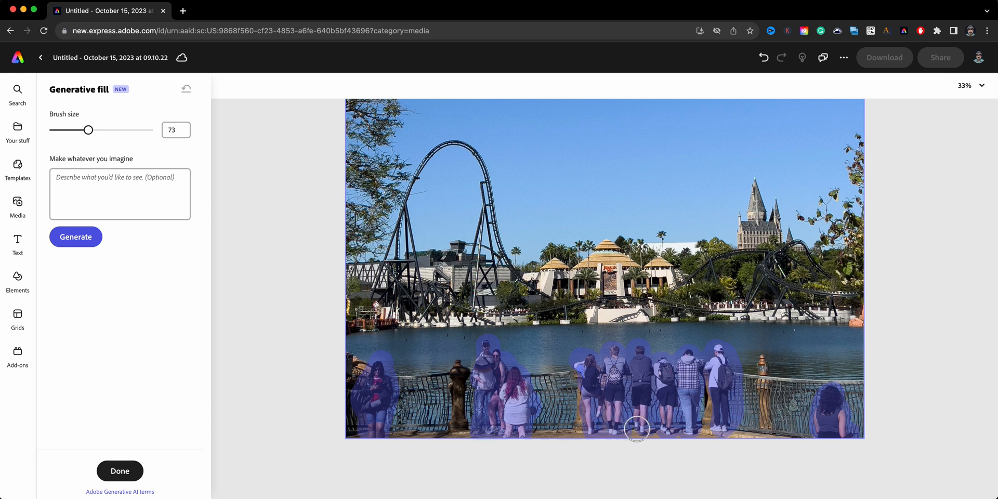
mouse_move(674, 425)
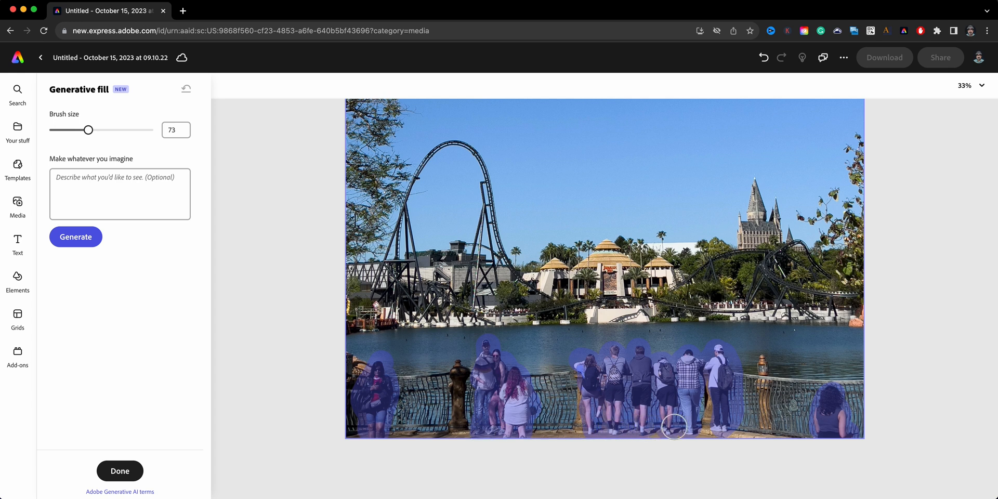
mouse_move(614, 362)
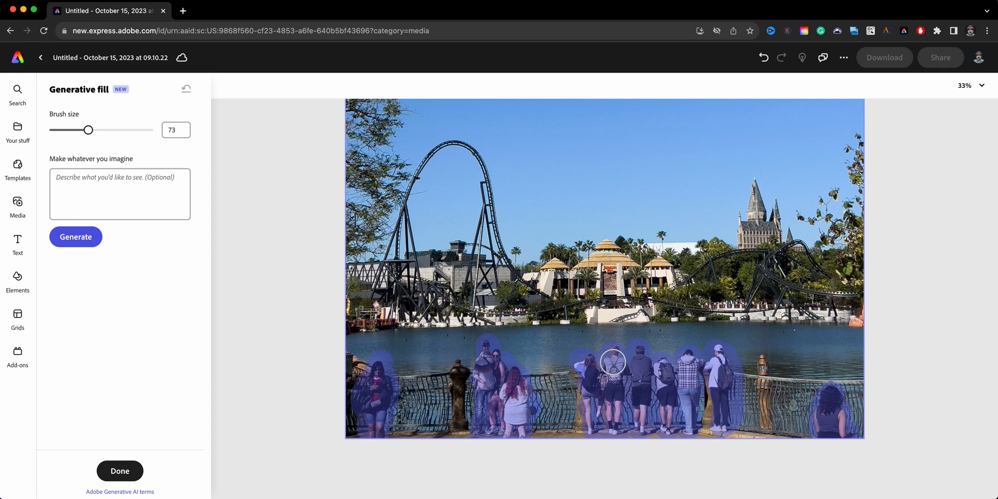
mouse_move(739, 392)
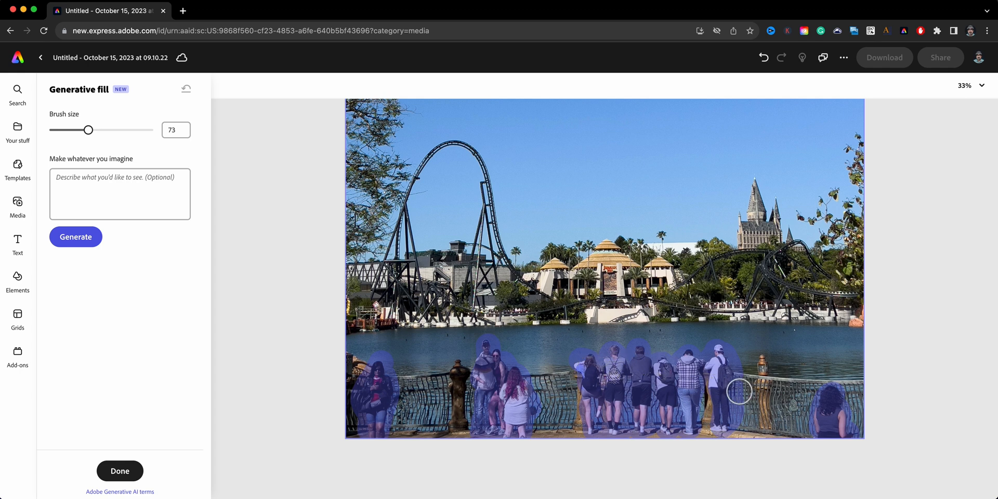
Step: Enter 'remove people' as the fill prompt, correcting the 'poeple' typo
click(120, 194)
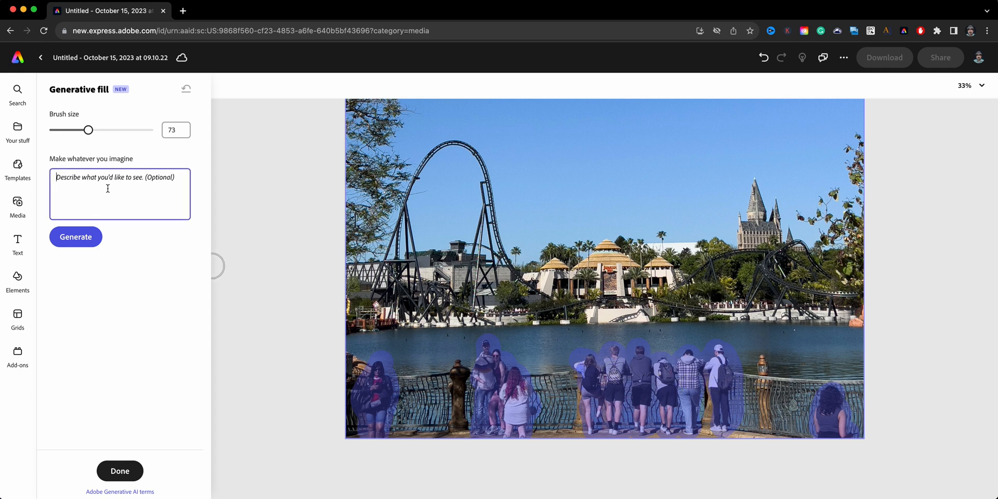
text(remove)
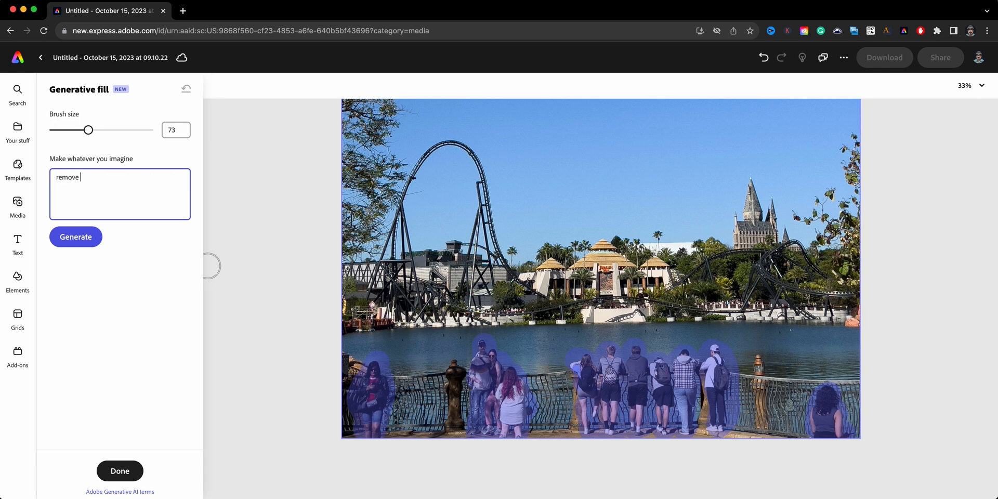
text(poeple)
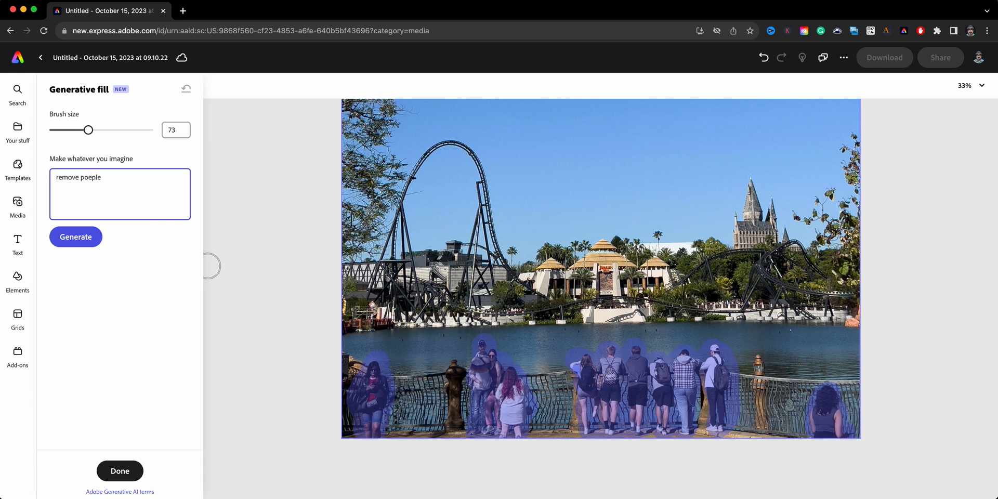
key(Backspace)
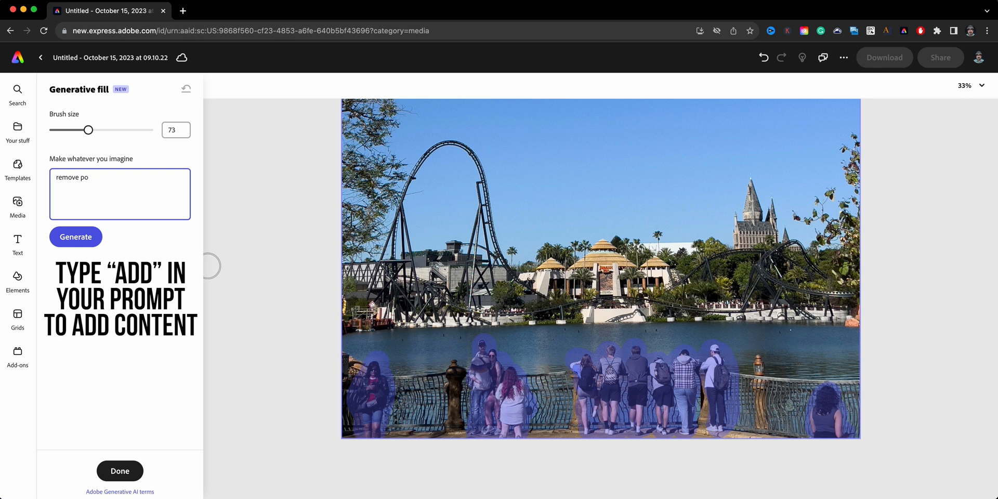
text(ople)
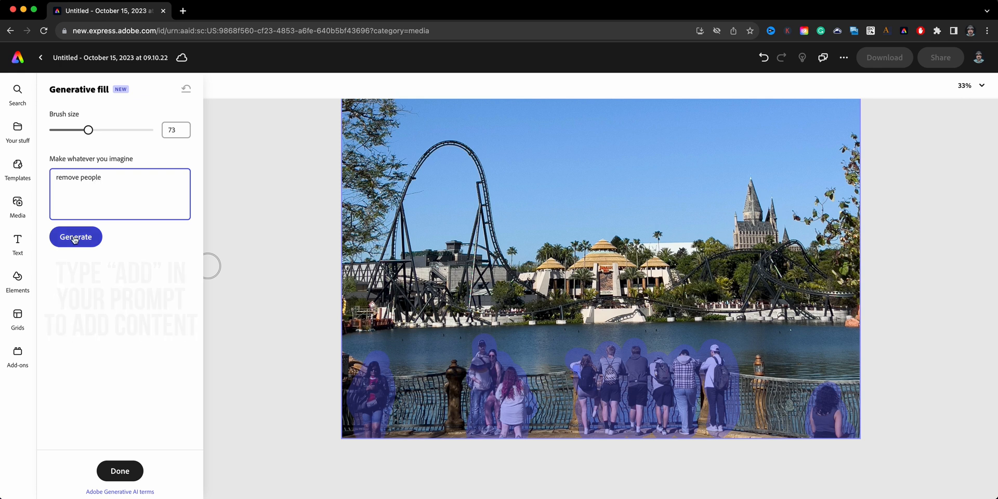
Step: Generate the 'remove people' fills, preview the second and apply the third variation
click(75, 238)
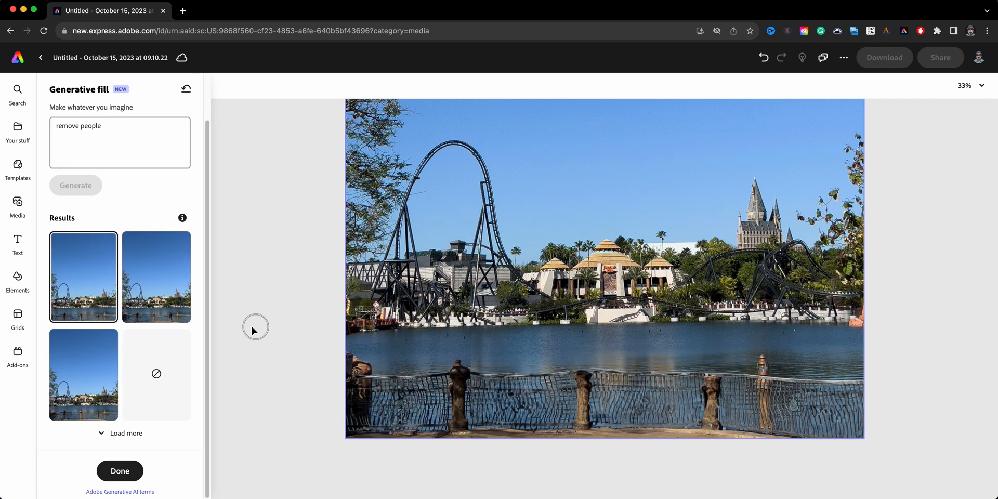
mouse_move(563, 366)
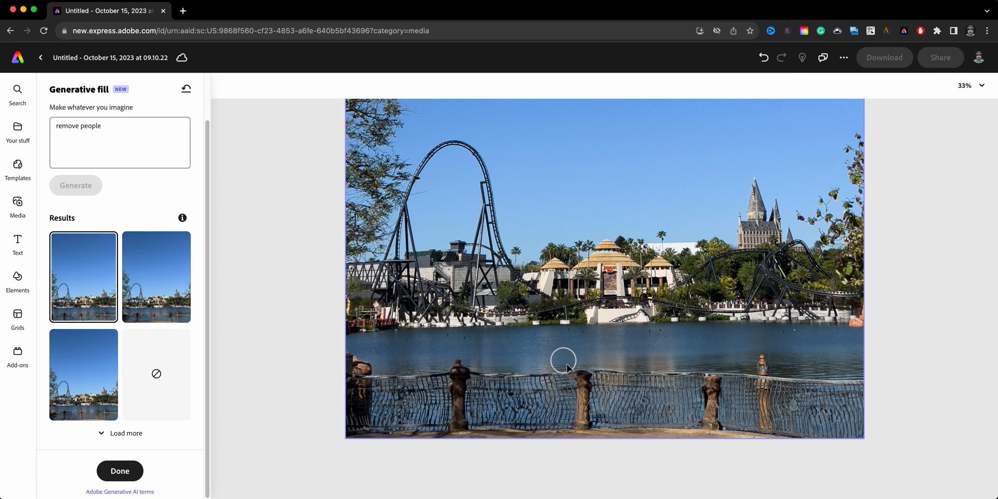
mouse_move(443, 372)
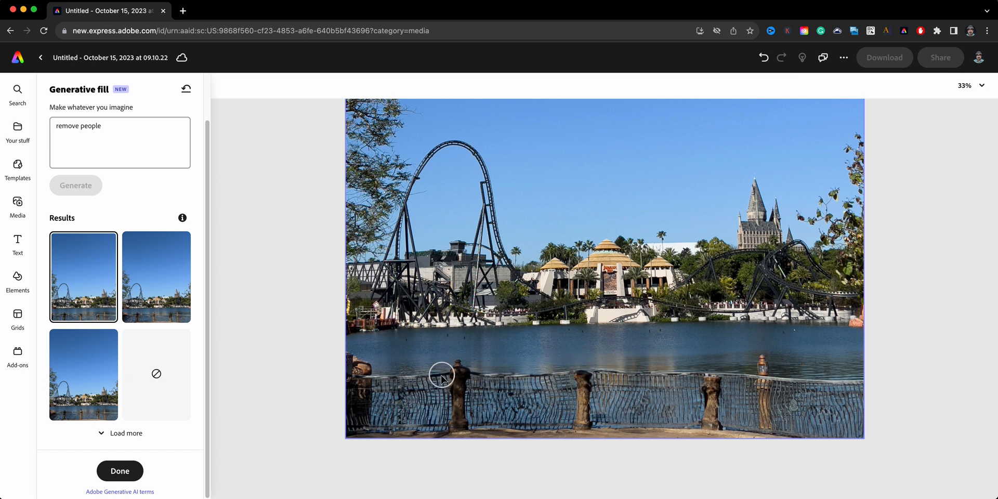
click(156, 277)
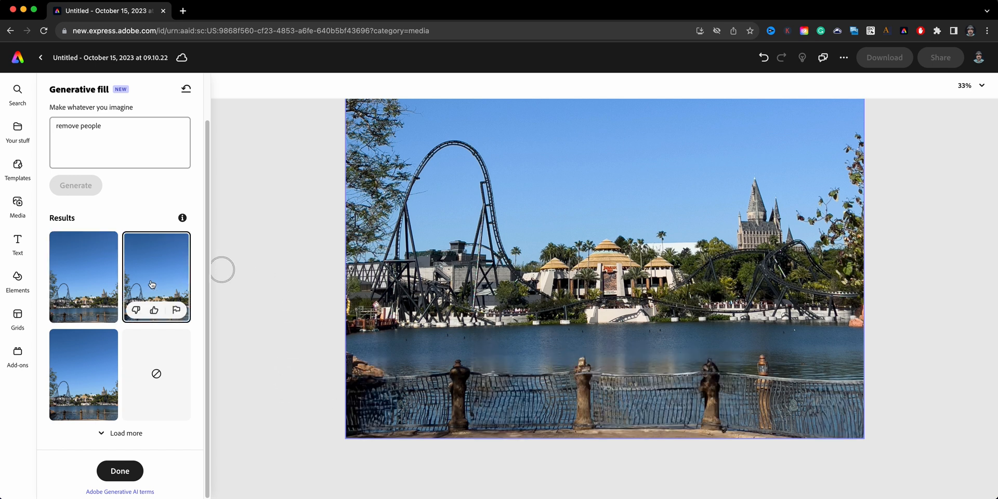
mouse_move(83, 373)
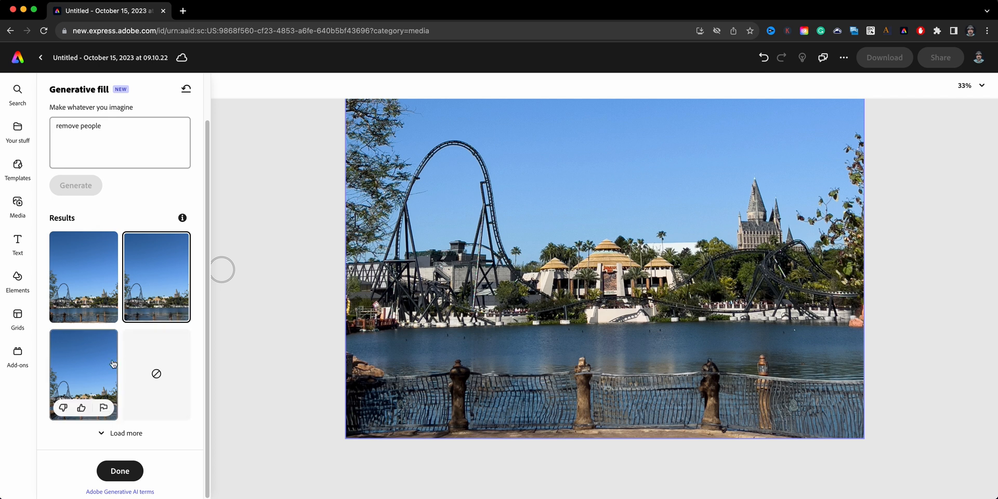
click(83, 374)
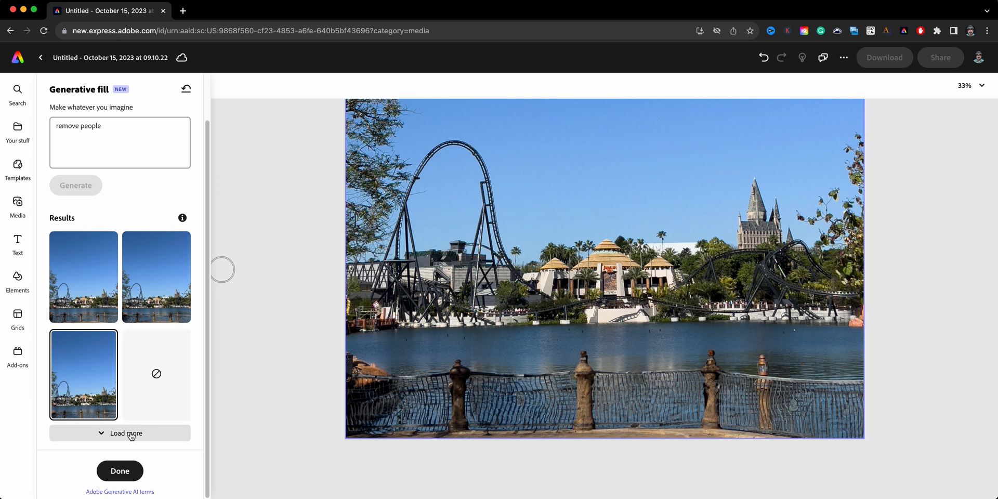
mouse_move(260, 420)
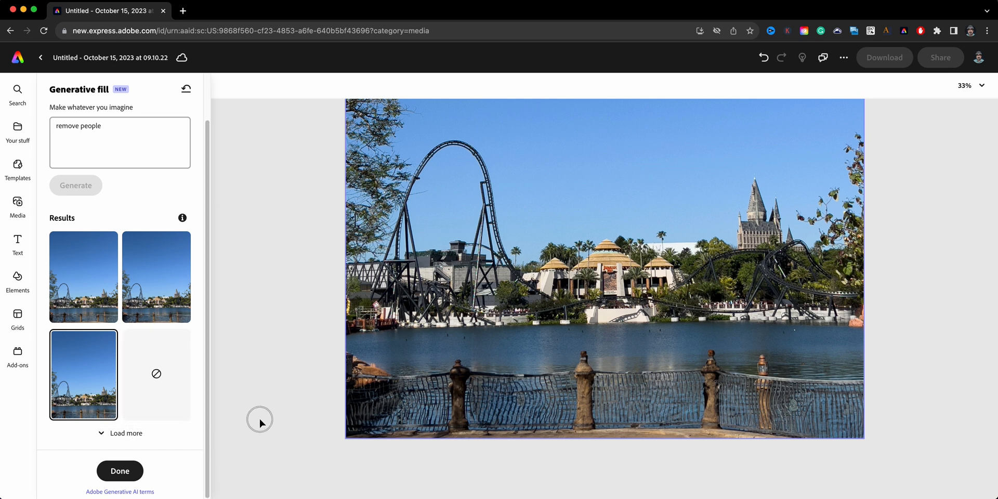
scroll(down, 3)
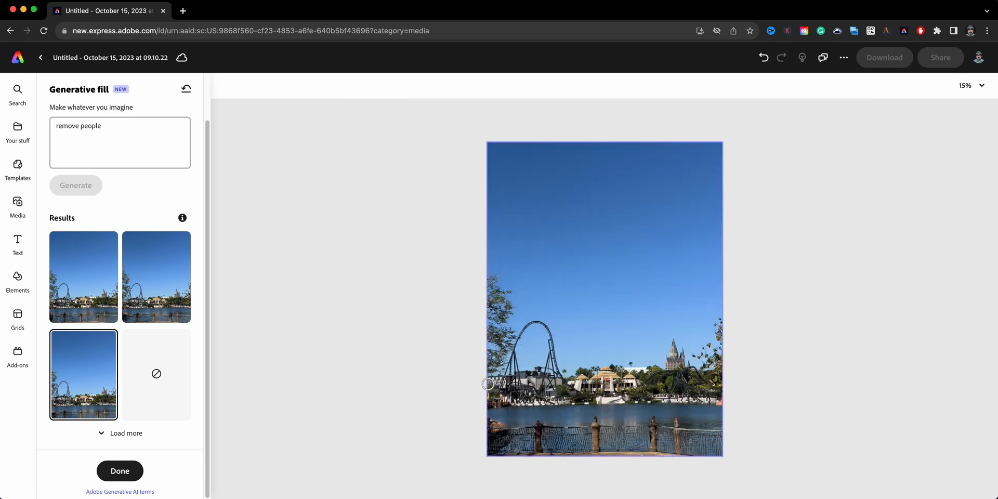
mouse_move(550, 445)
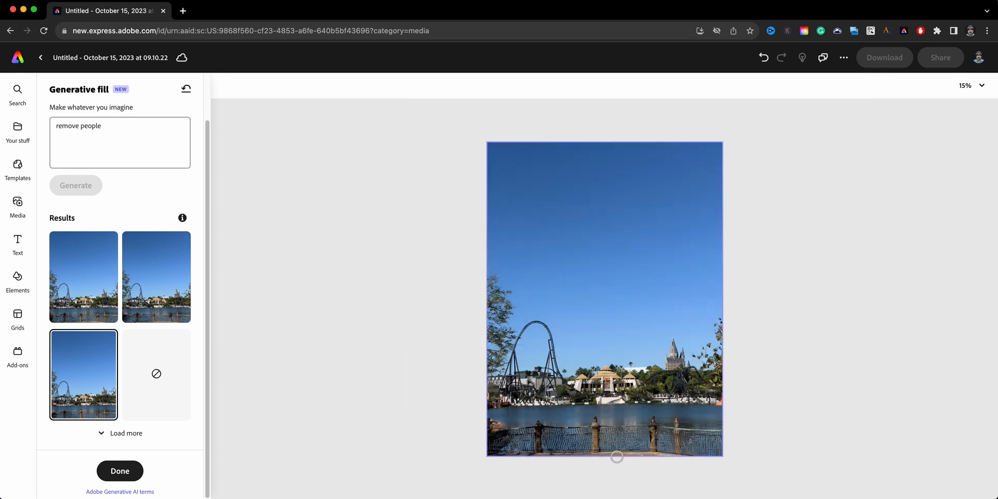
mouse_move(452, 444)
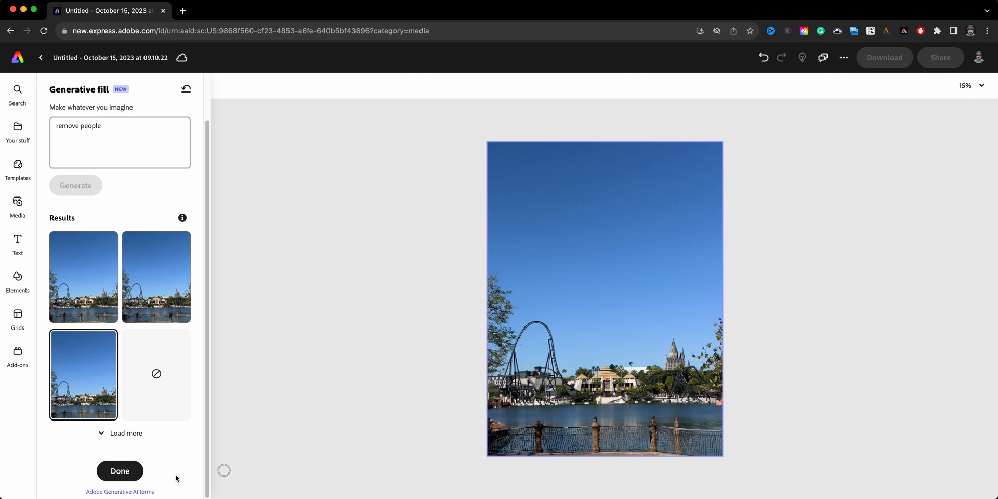
Step: Finish Generative fill with Done and scroll the Image panel to its adjustments
click(120, 471)
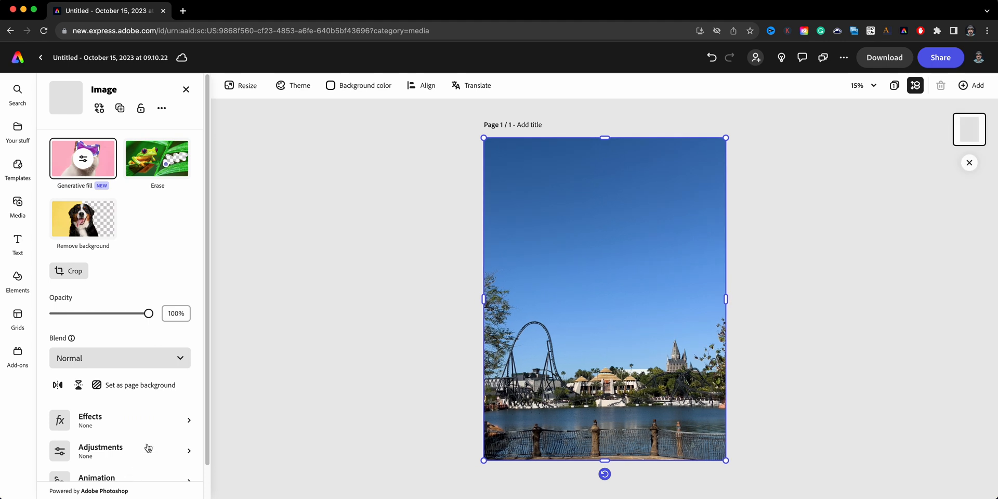
mouse_move(254, 369)
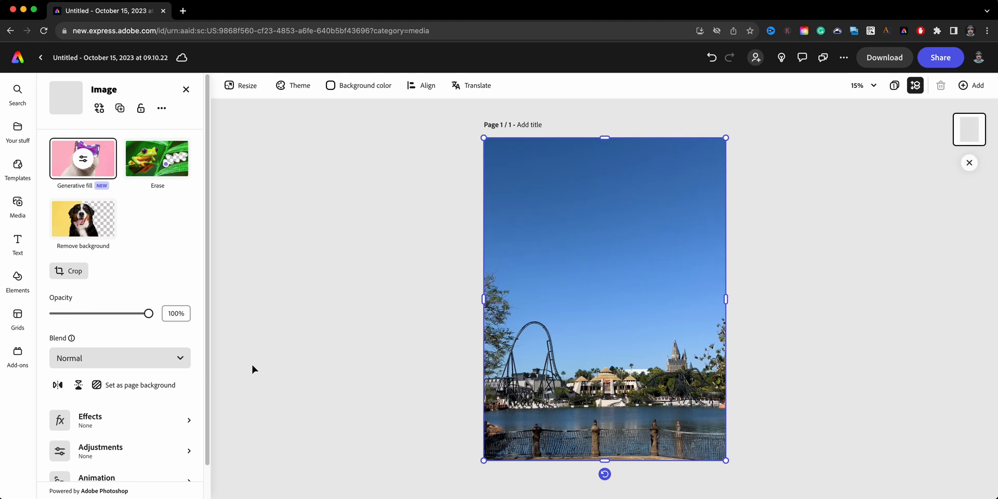
mouse_move(41, 309)
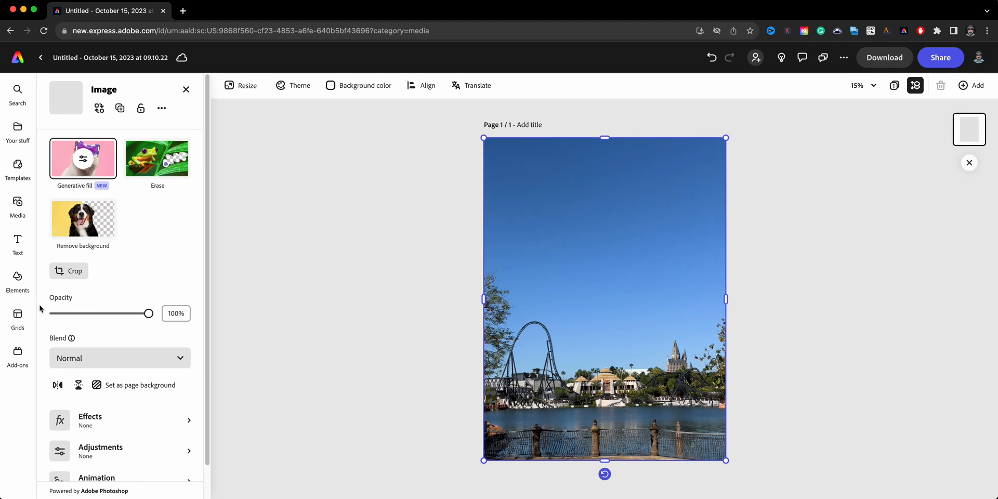
scroll(down, 3)
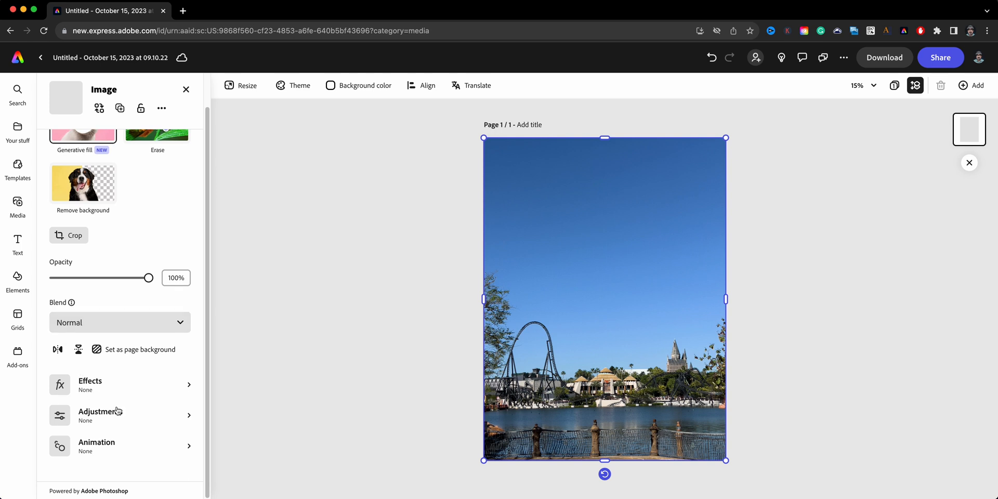
Step: Set saturation to 19 and shadows to -34 after trying stronger values
drag(102, 346, 60, 347)
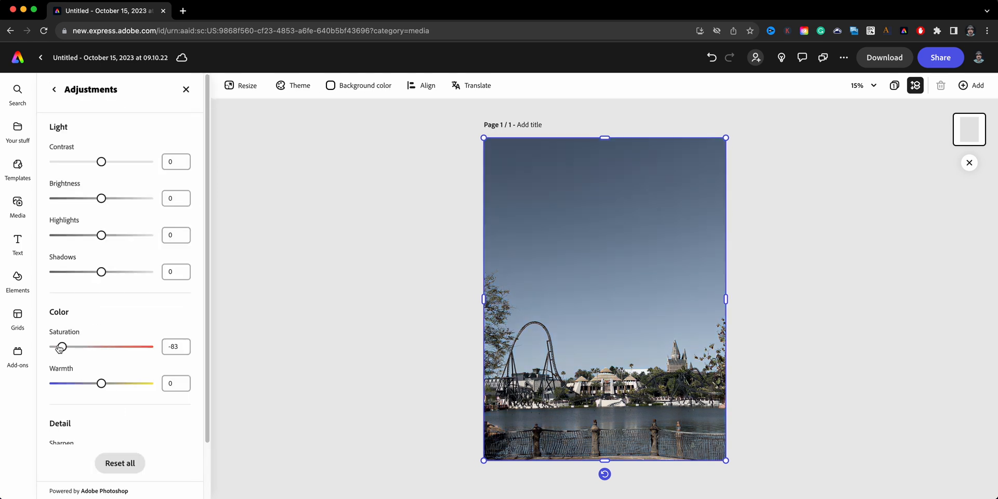
drag(59, 346, 109, 347)
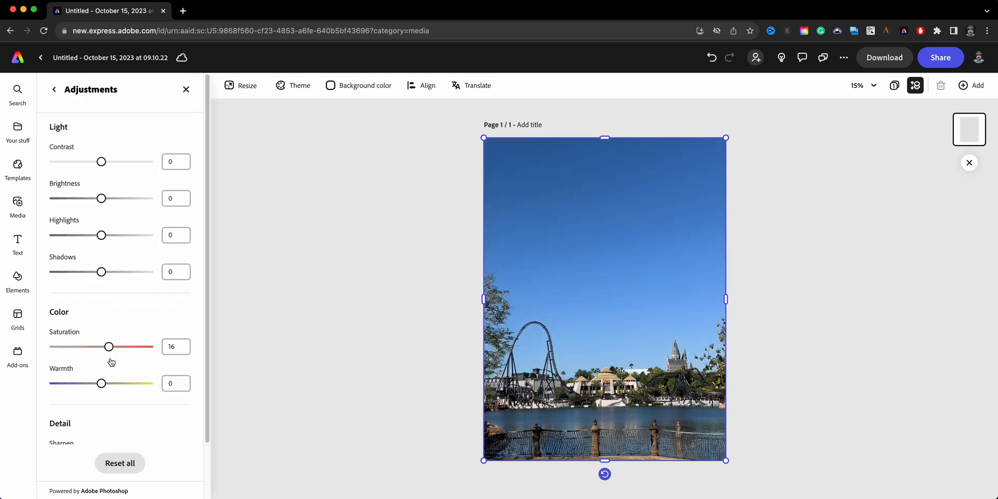
drag(102, 272, 69, 271)
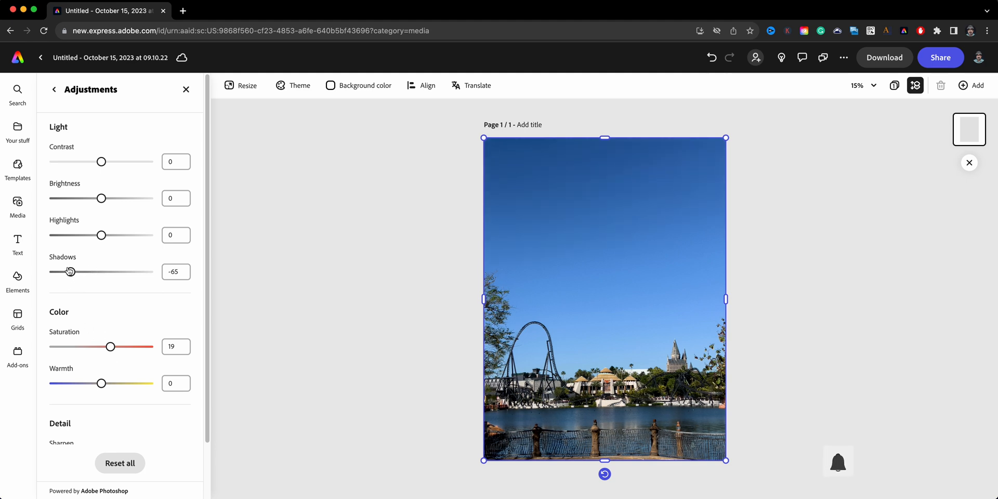
drag(70, 271, 93, 272)
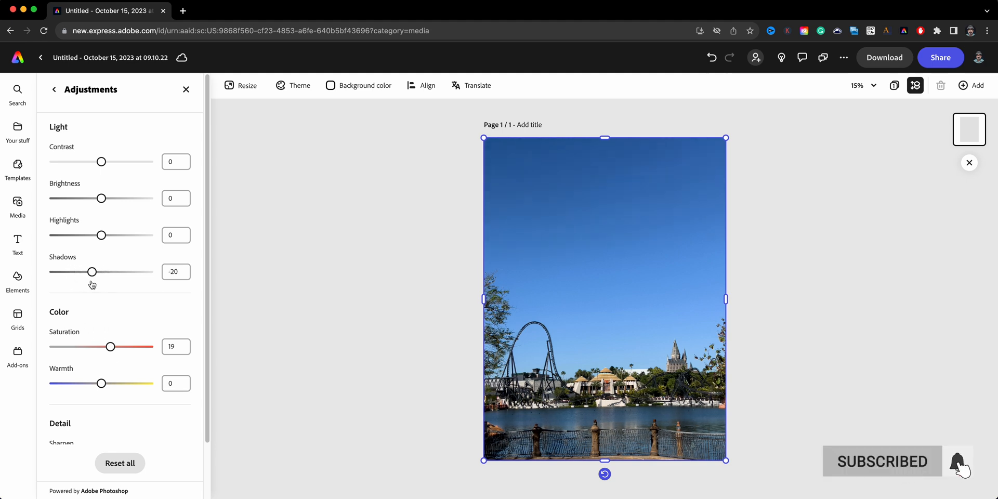
Step: Set highlights to 84, brightness to 8 and contrast to 32 for a deeper blue sky
drag(102, 235, 67, 235)
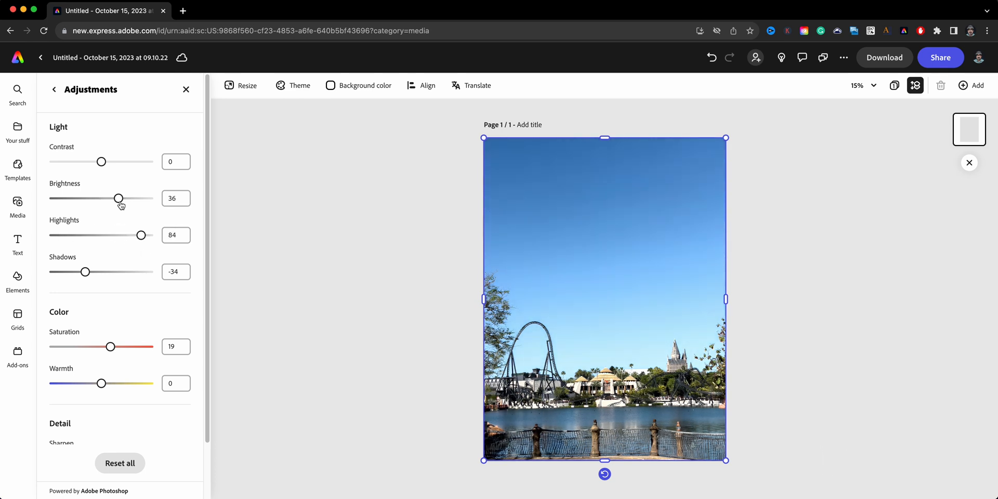
drag(118, 197, 105, 198)
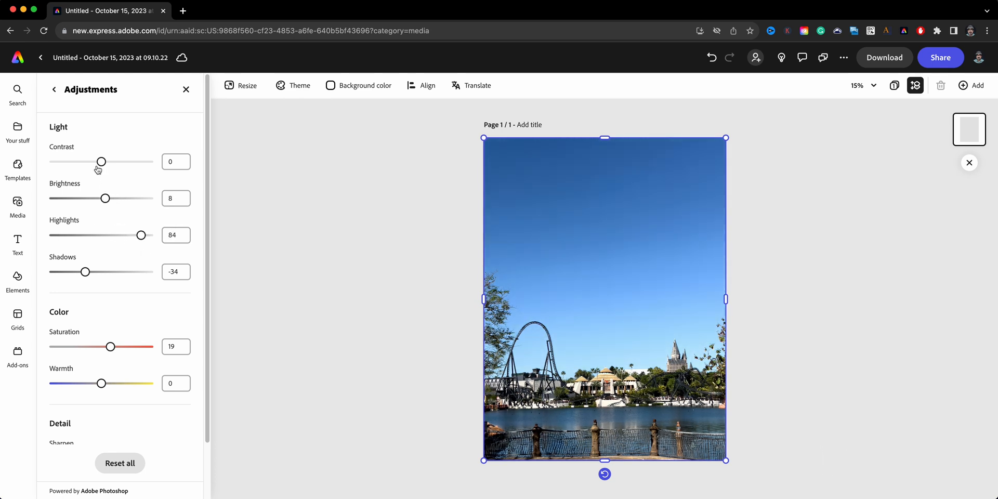
drag(101, 162, 123, 162)
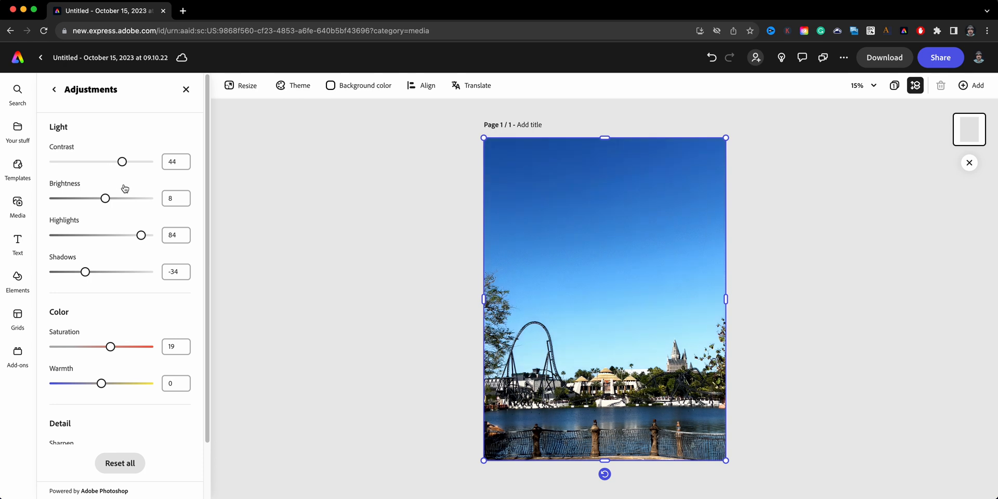
drag(123, 161, 116, 162)
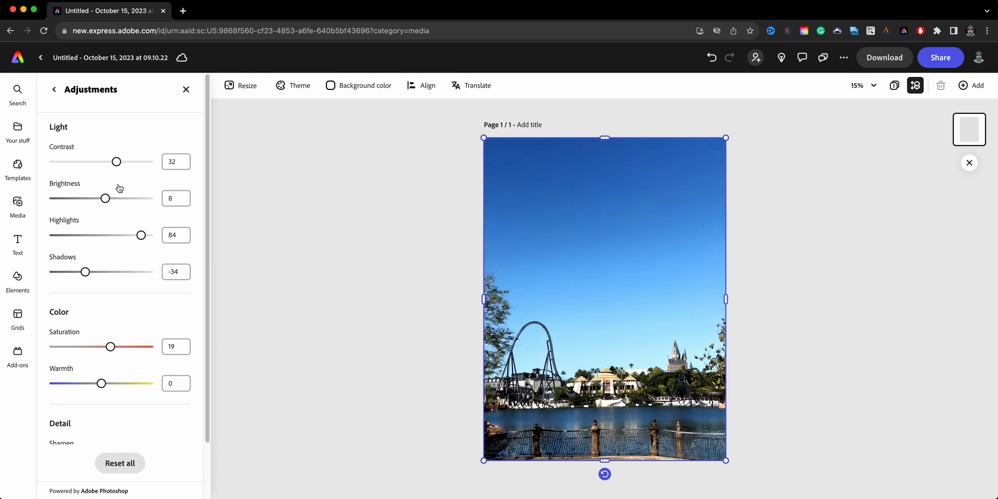
mouse_move(850, 290)
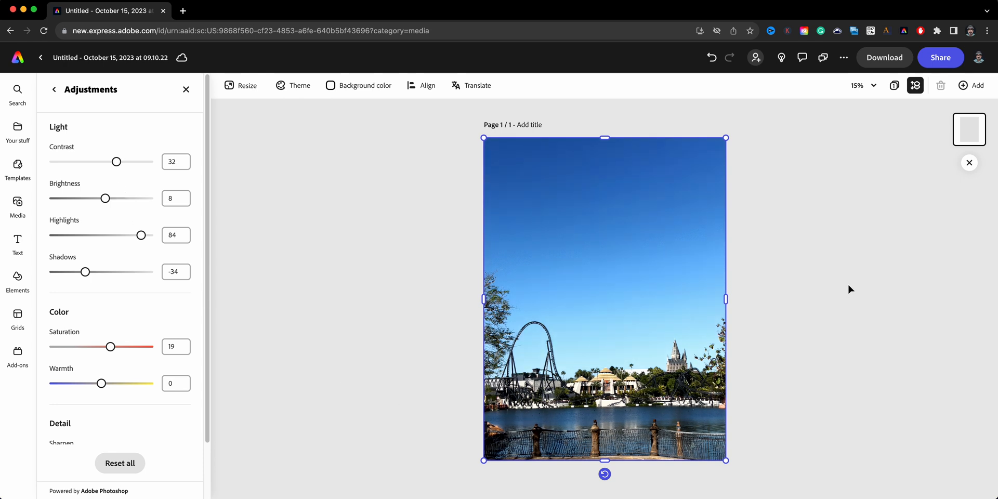